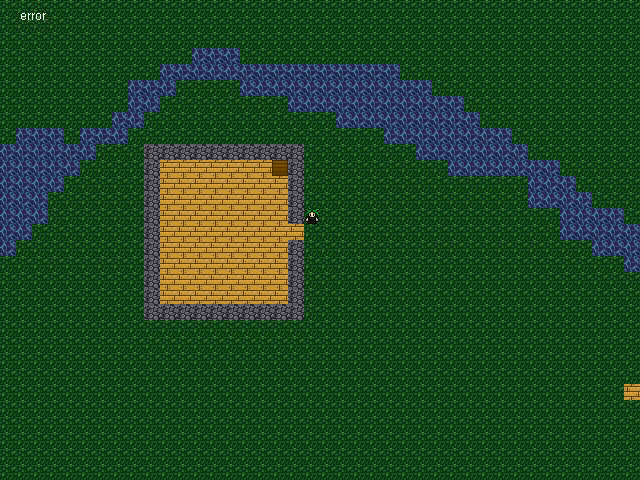
- Walk the character south from the east doorway past the house's lower-right corner
{"action": "key", "text": "Down"}
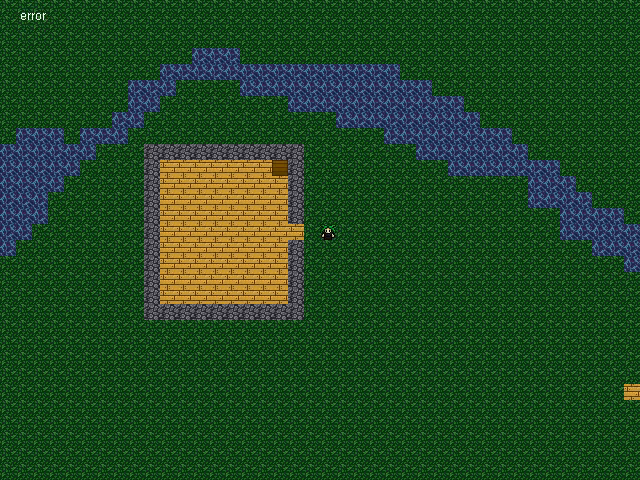
{"action": "key", "text": "Down"}
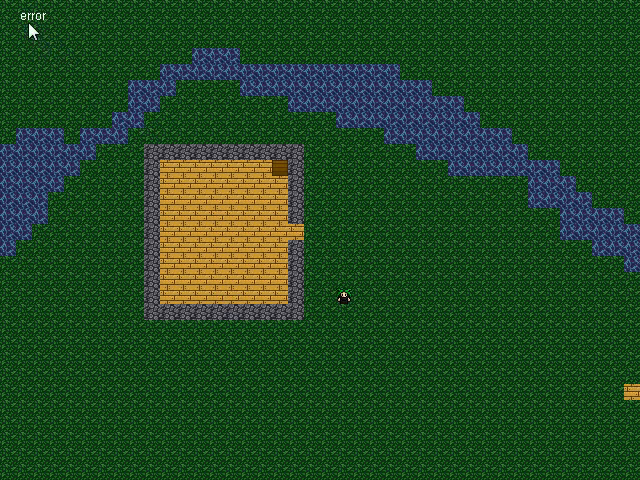
{"action": "mouse_move", "coordinate": [62, 70]}
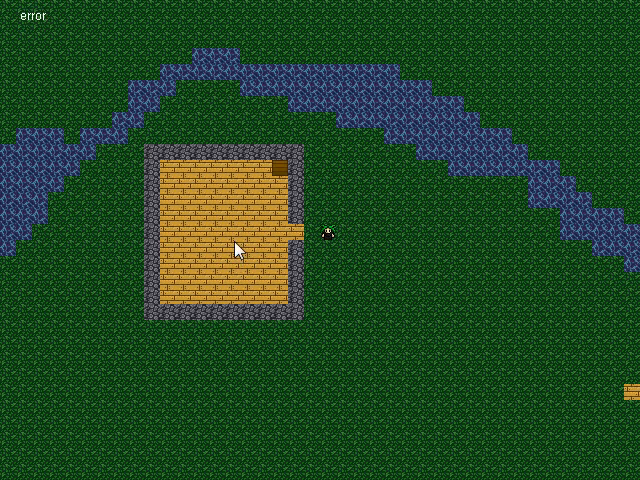
{"action": "mouse_move", "coordinate": [558, 286]}
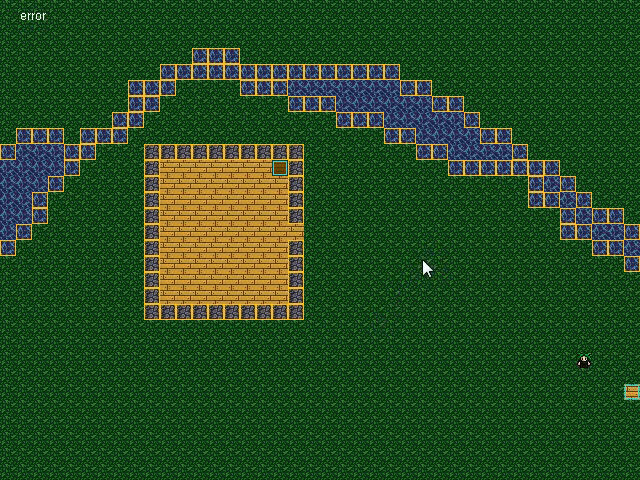
{"action": "mouse_move", "coordinate": [418, 276]}
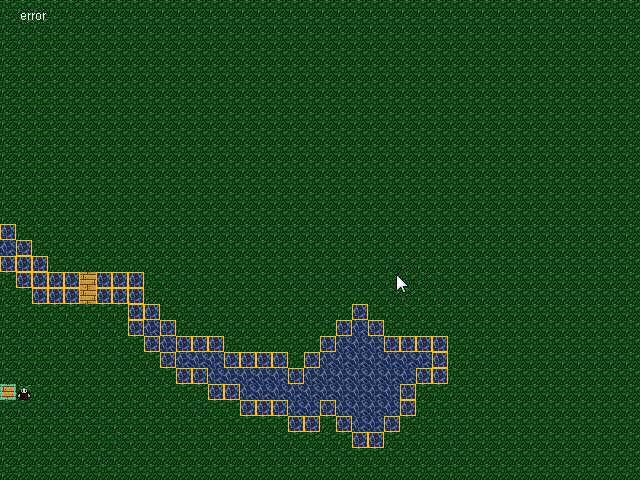
{"action": "mouse_move", "coordinate": [404, 276]}
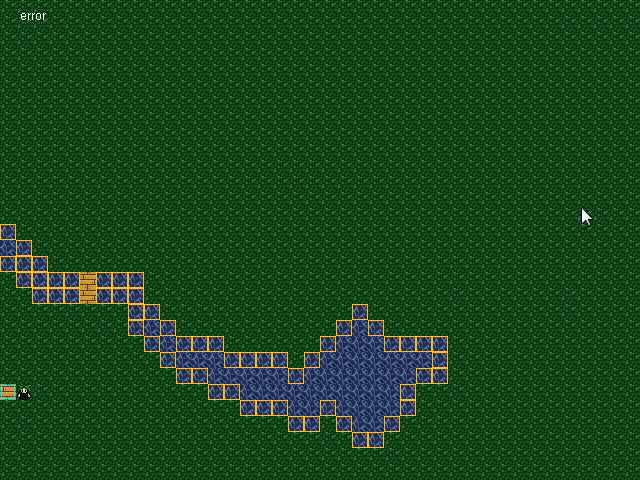
{"action": "mouse_move", "coordinate": [290, 284]}
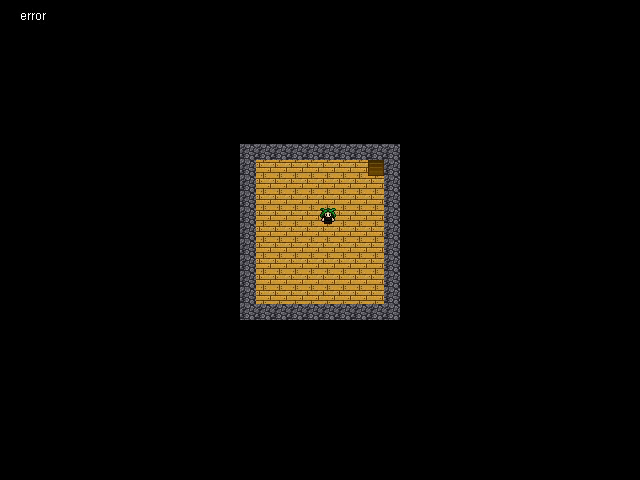
- Walk the character a few steps south across the upstairs room's wooden floor
{"action": "key", "text": "Down"}
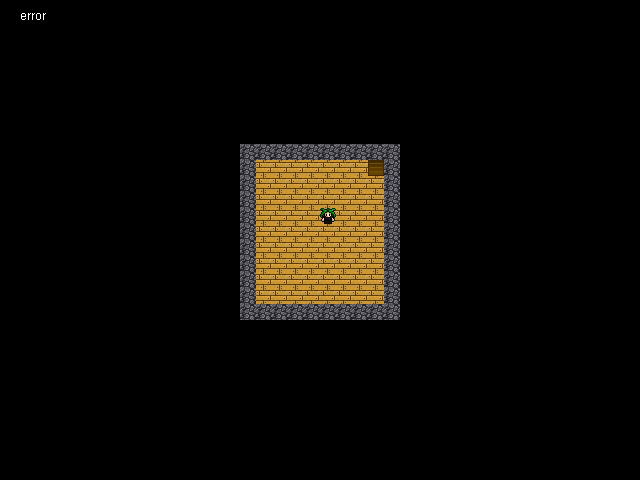
{"action": "key", "text": "Down"}
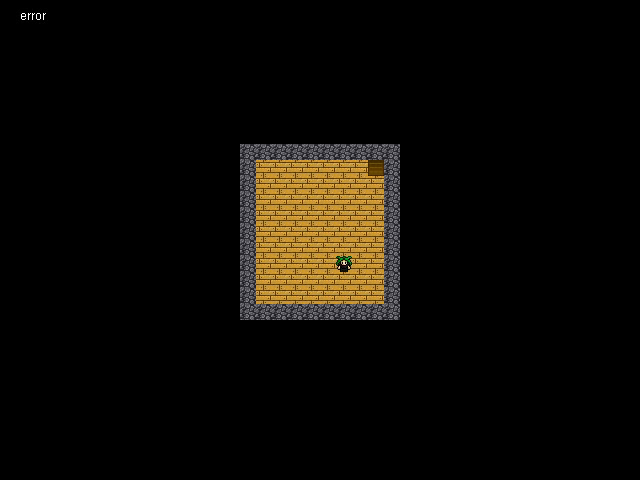